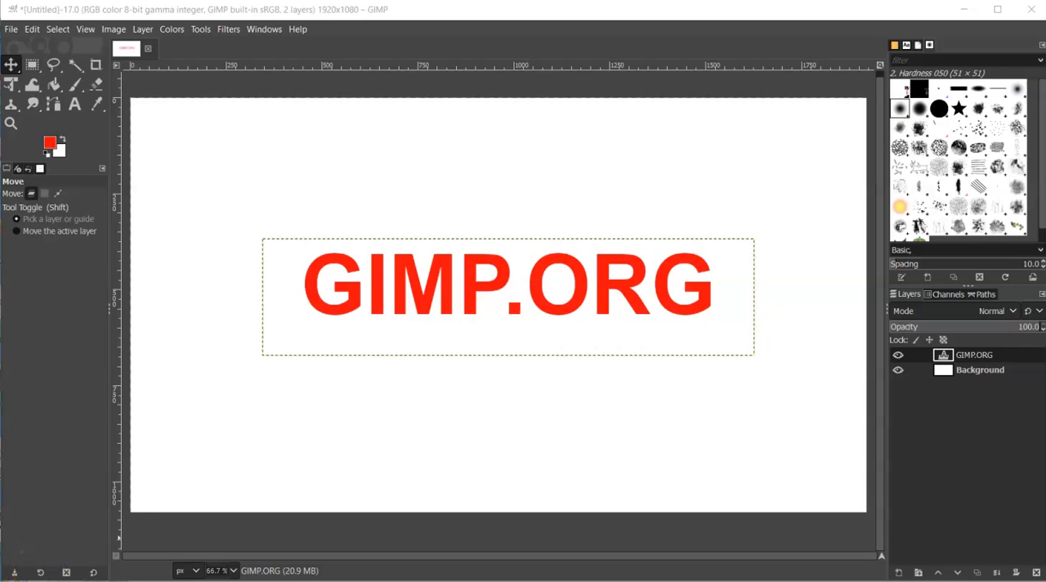
{"action": "mouse_move", "coordinate": [376, 333]}
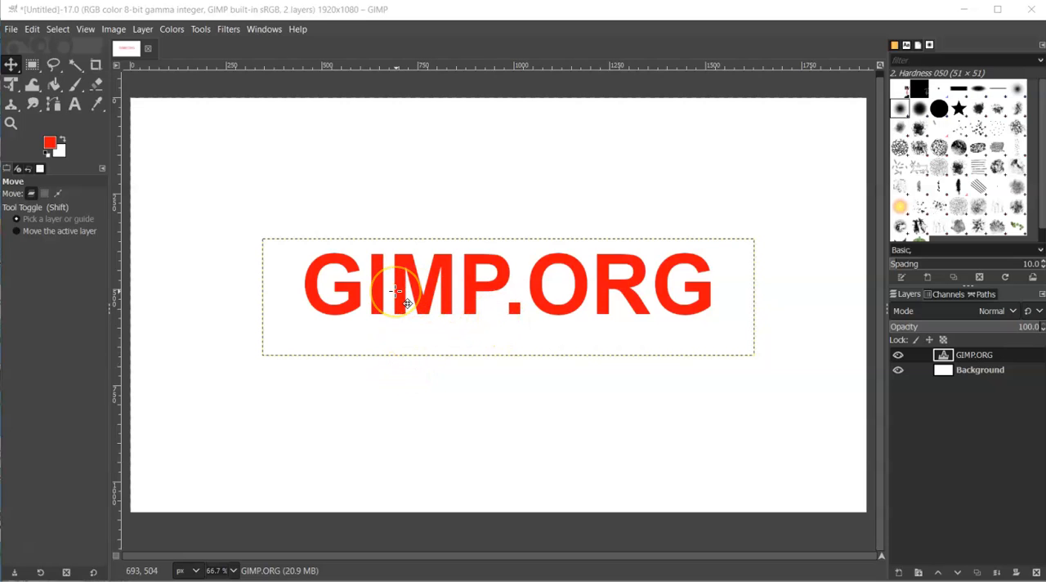
{"action": "mouse_move", "coordinate": [634, 298]}
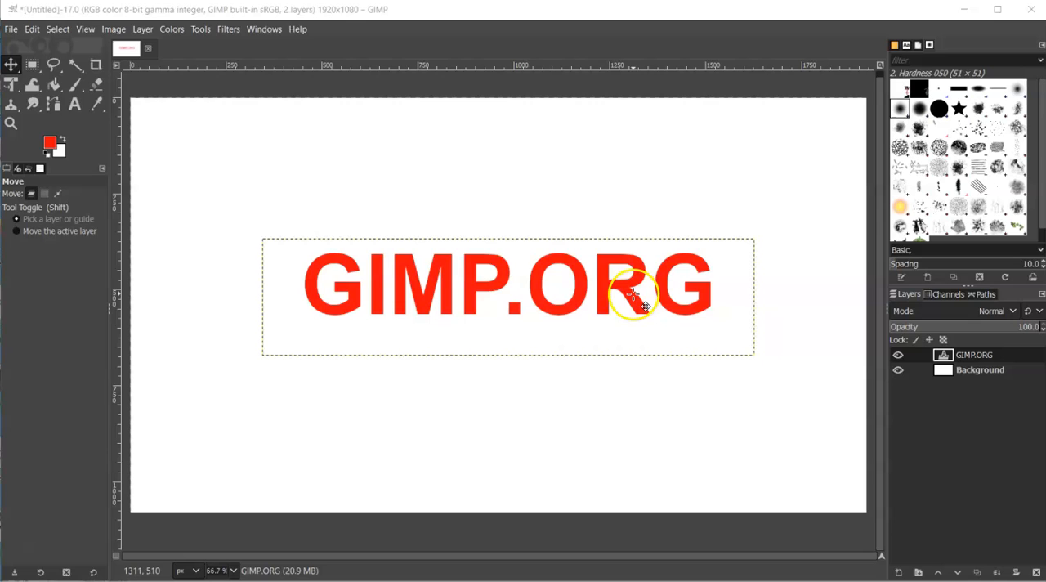
Close the untitled GIMP.ORG image, discarding its unsaved changes.
{"action": "left_click", "coordinate": [147, 47]}
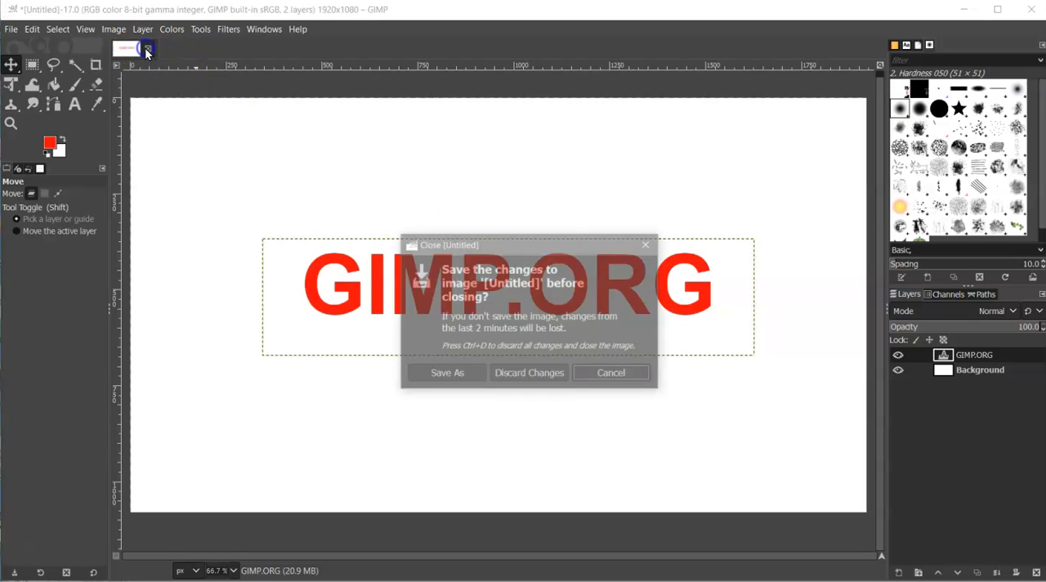
{"action": "left_click", "coordinate": [530, 372]}
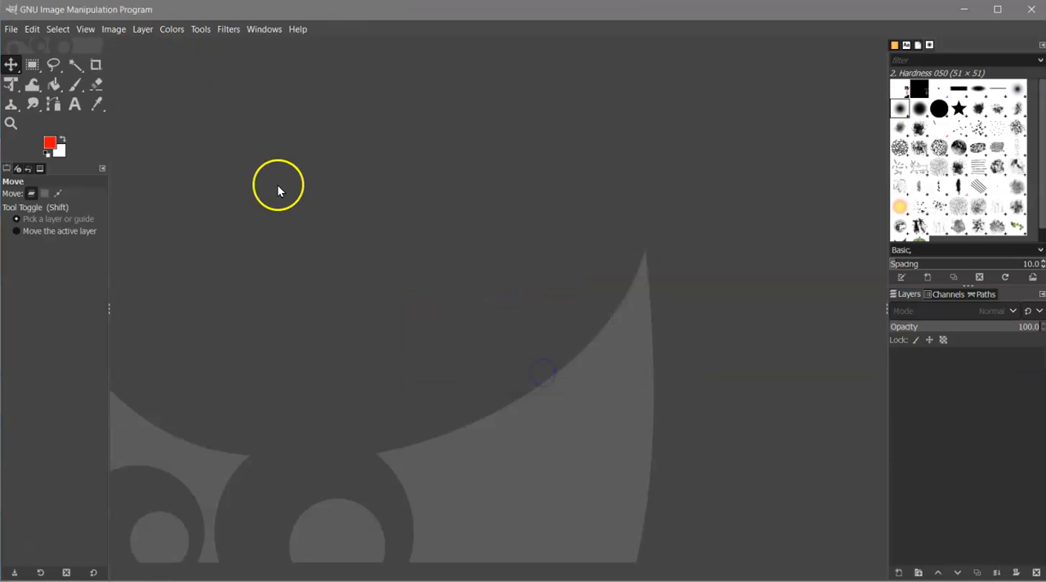
Open the Cartoon Cow with Space.png image on its transparent background.
{"action": "left_click", "coordinate": [12, 29]}
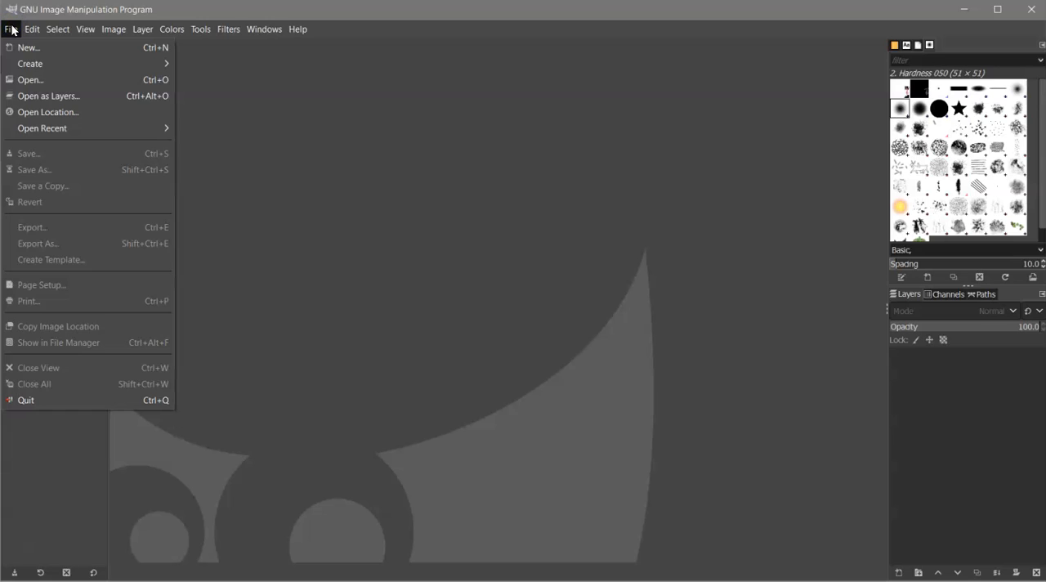
{"action": "mouse_move", "coordinate": [29, 64]}
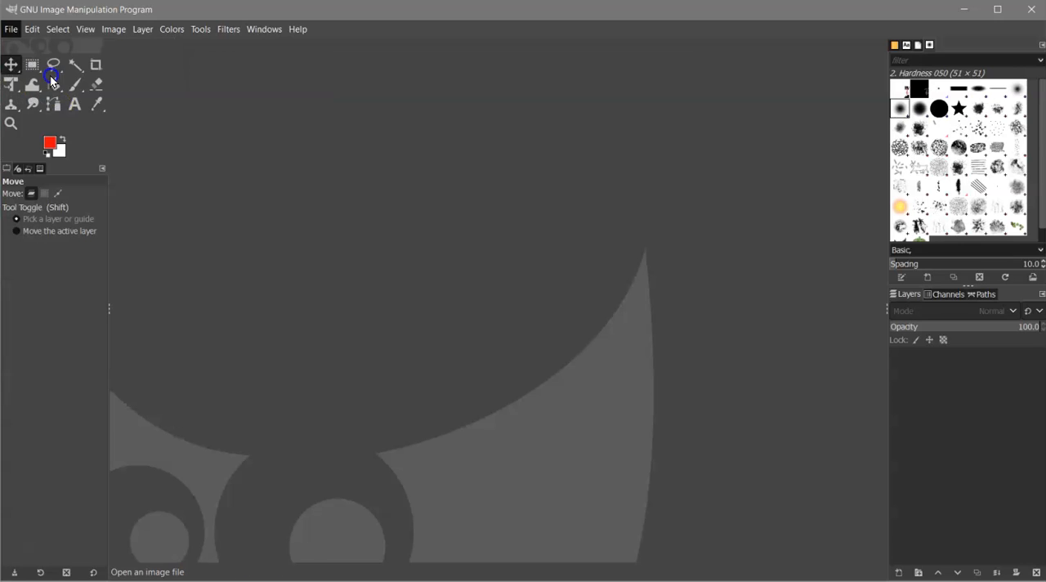
{"action": "left_click", "coordinate": [12, 29]}
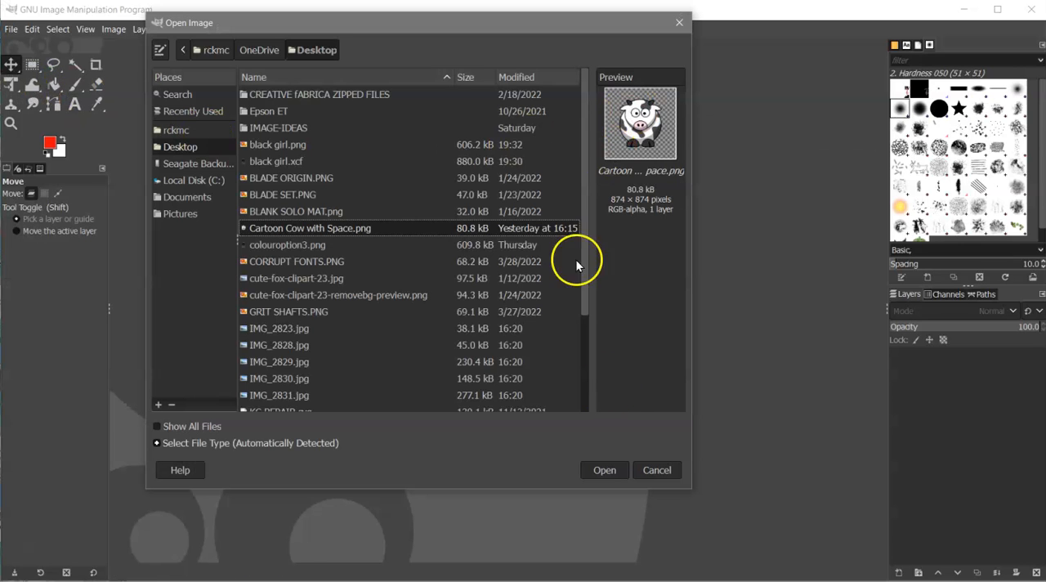
{"action": "left_click", "coordinate": [605, 471]}
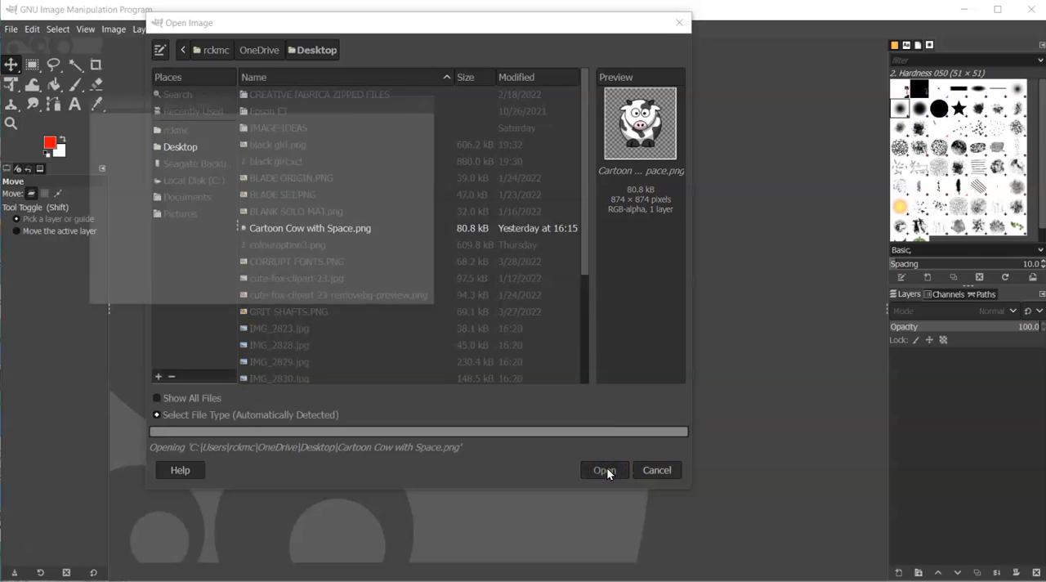
{"action": "left_click", "coordinate": [605, 471]}
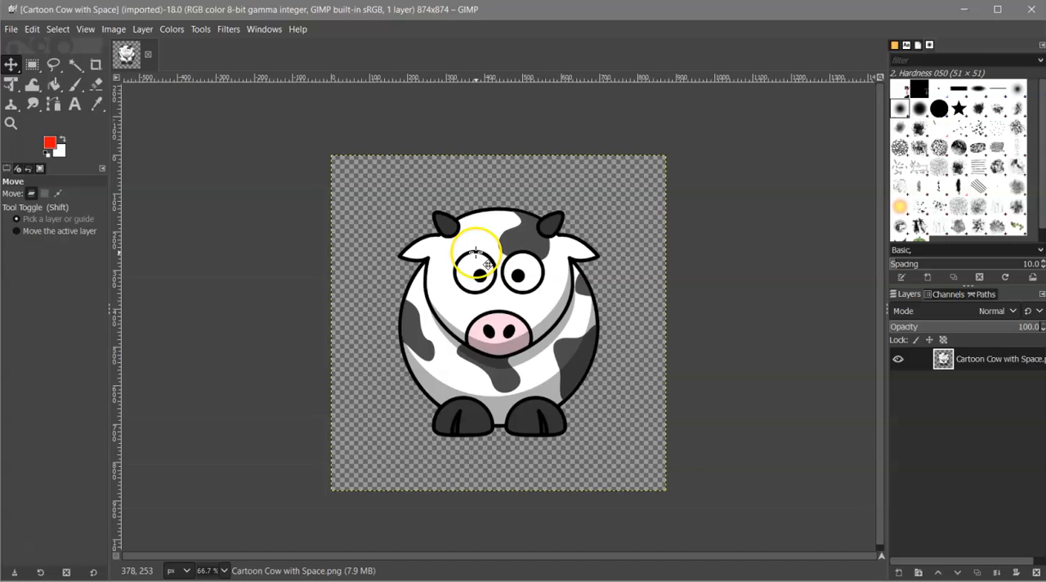
{"action": "mouse_move", "coordinate": [435, 433]}
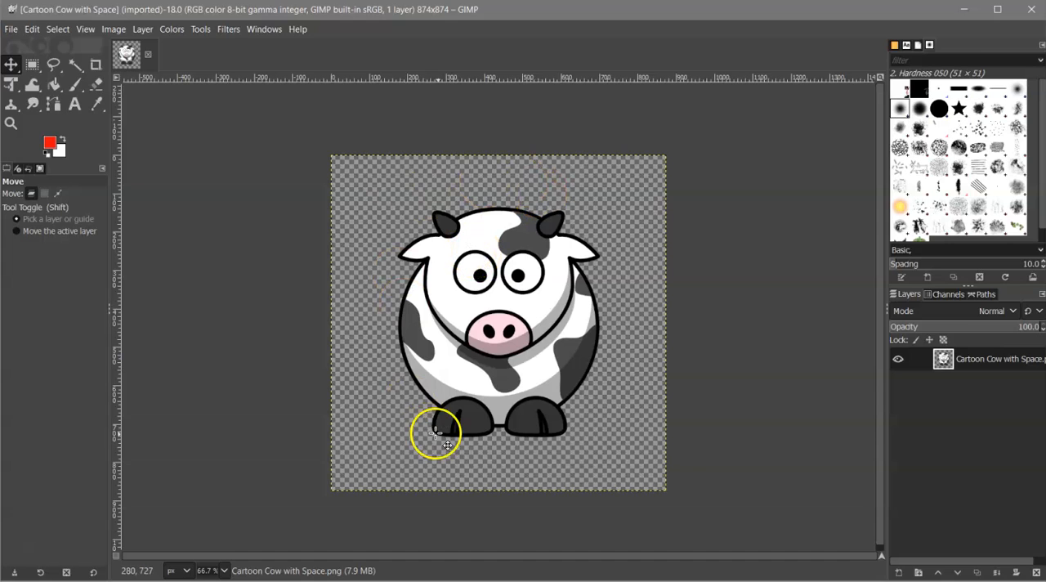
{"action": "mouse_move", "coordinate": [415, 222]}
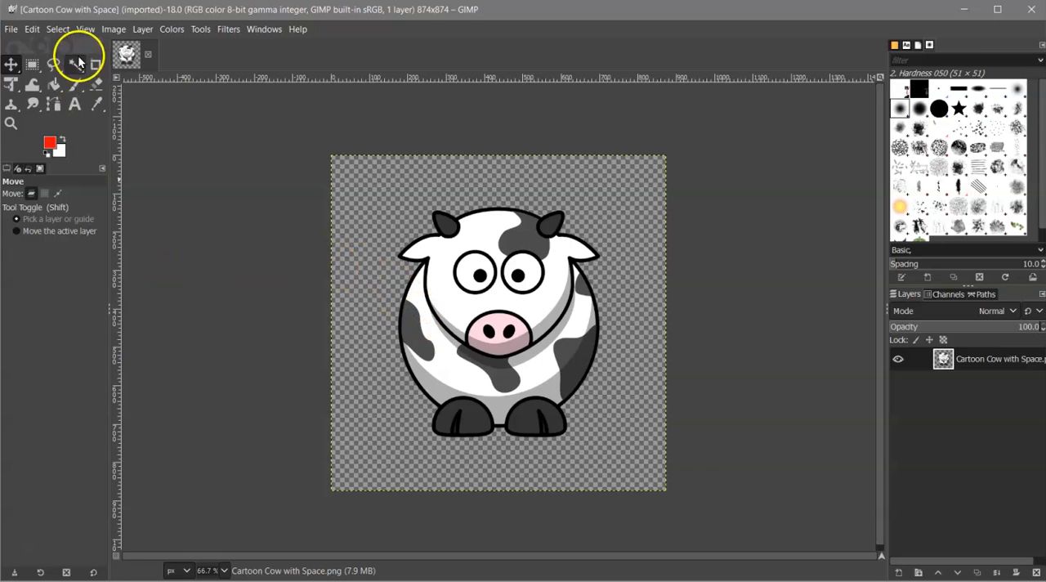
Crop the cow image tight to its edges, down to 532 by 606 pixels.
{"action": "left_click", "coordinate": [95, 66]}
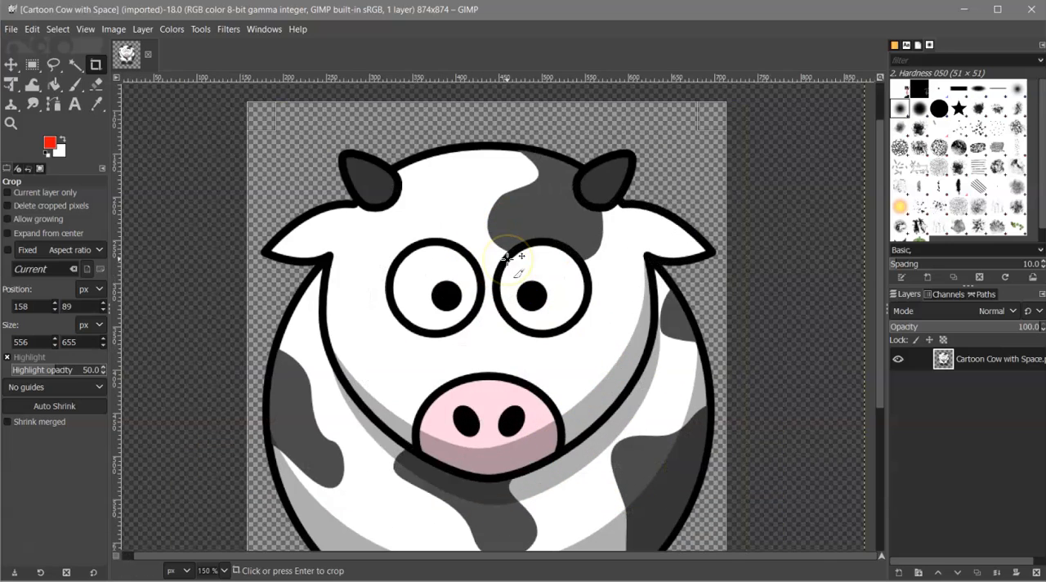
{"action": "mouse_move", "coordinate": [265, 118]}
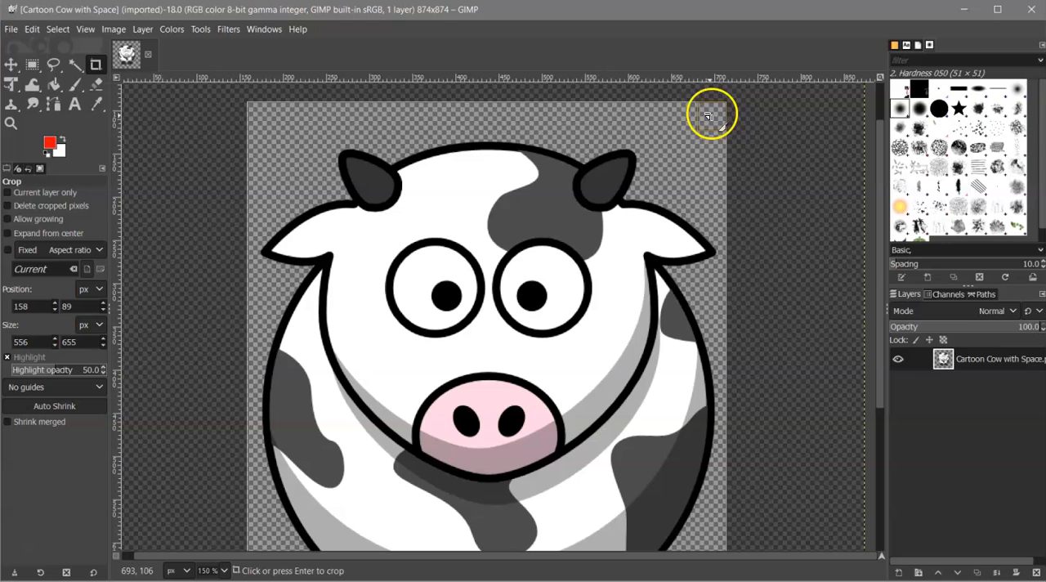
{"action": "mouse_move", "coordinate": [262, 118]}
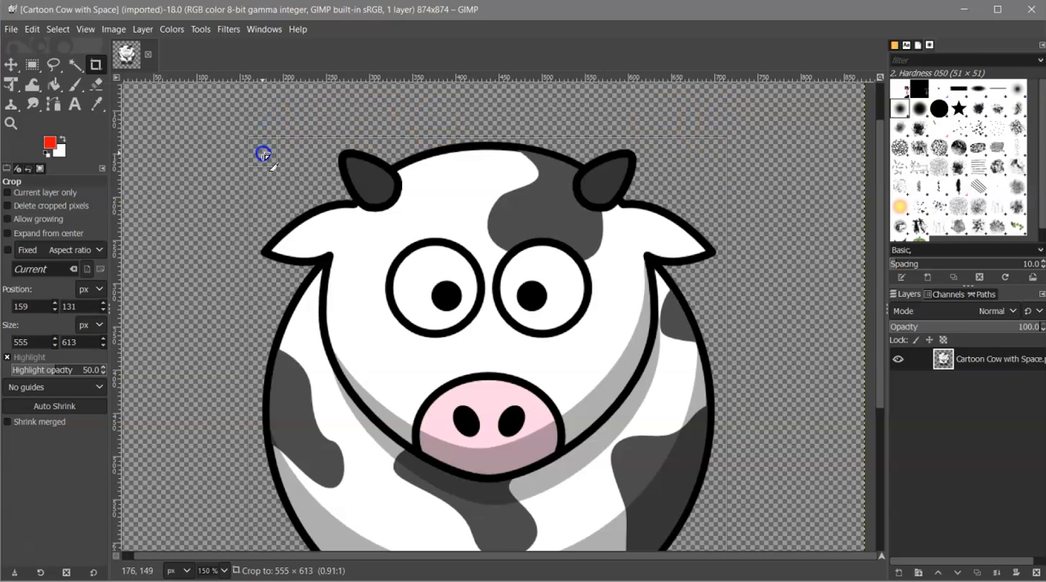
{"action": "left_click_drag", "start_coordinate": [261, 154], "coordinate": [275, 155]}
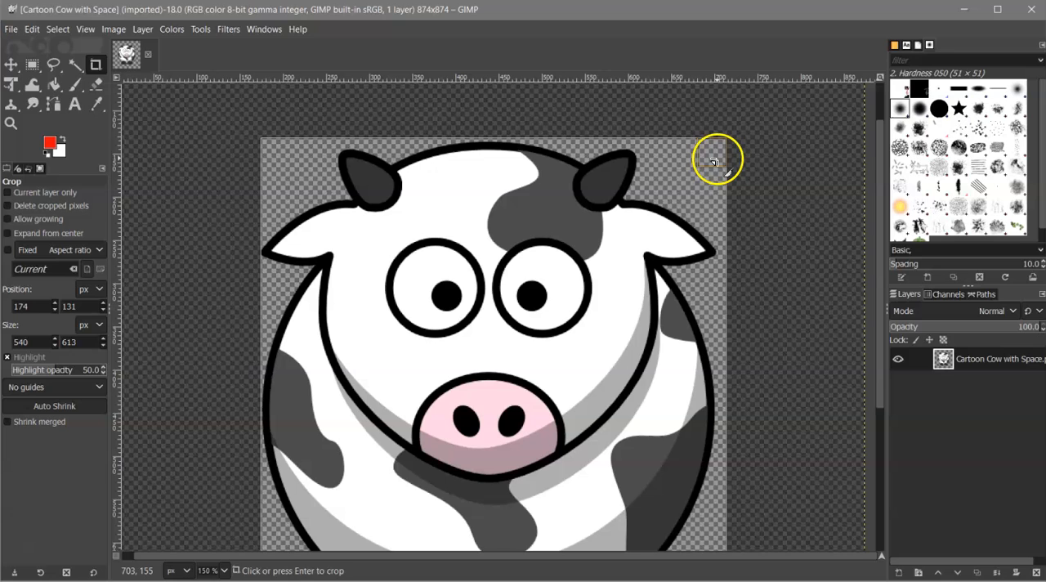
{"action": "left_click_drag", "start_coordinate": [722, 158], "coordinate": [709, 161]}
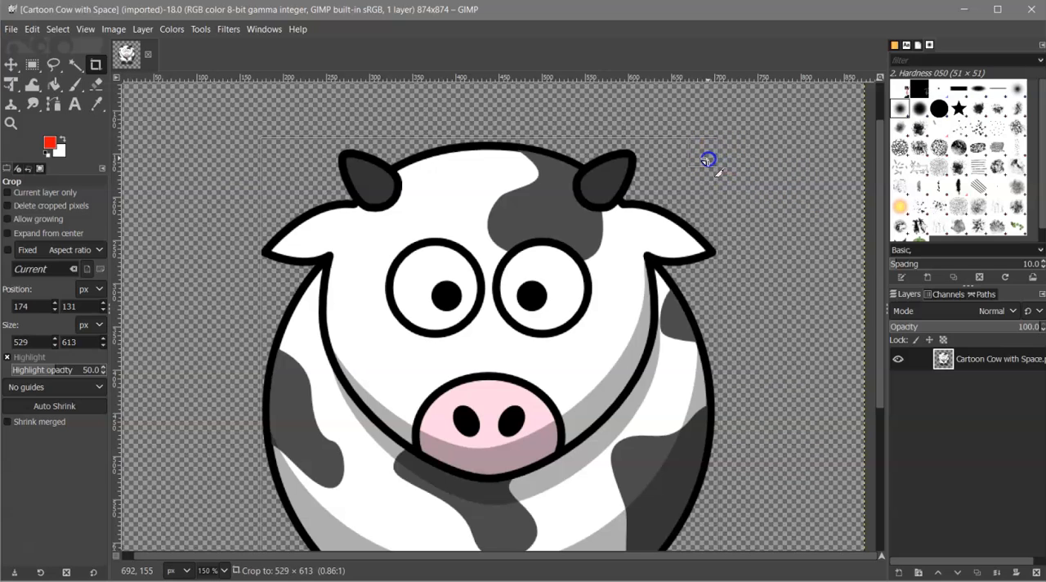
{"action": "scroll", "scroll_direction": "down", "scroll_amount": 3}
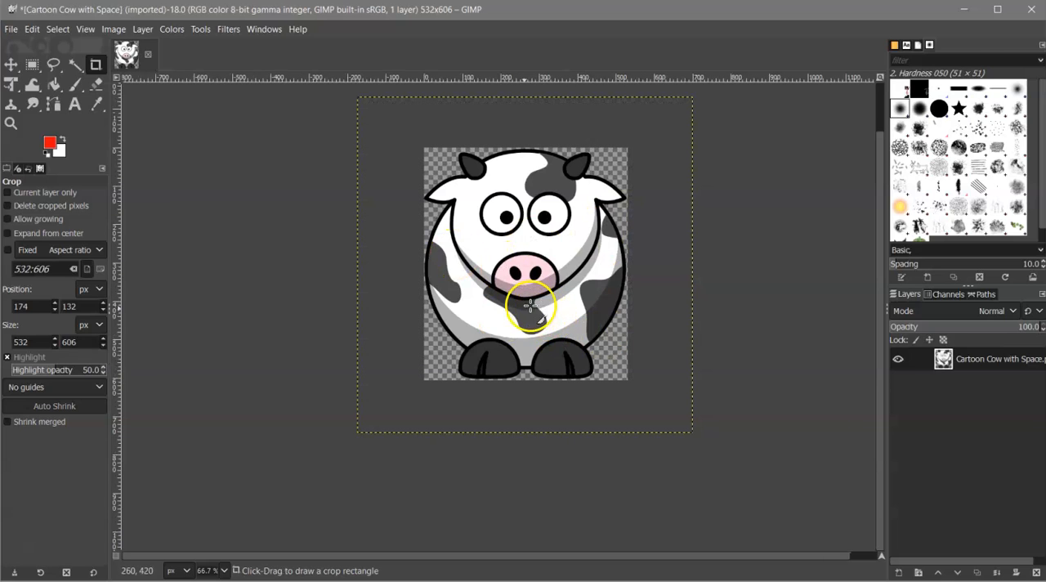
Start exporting the image and shorten its file name to Cow.png on the Desktop.
{"action": "left_click", "coordinate": [12, 29]}
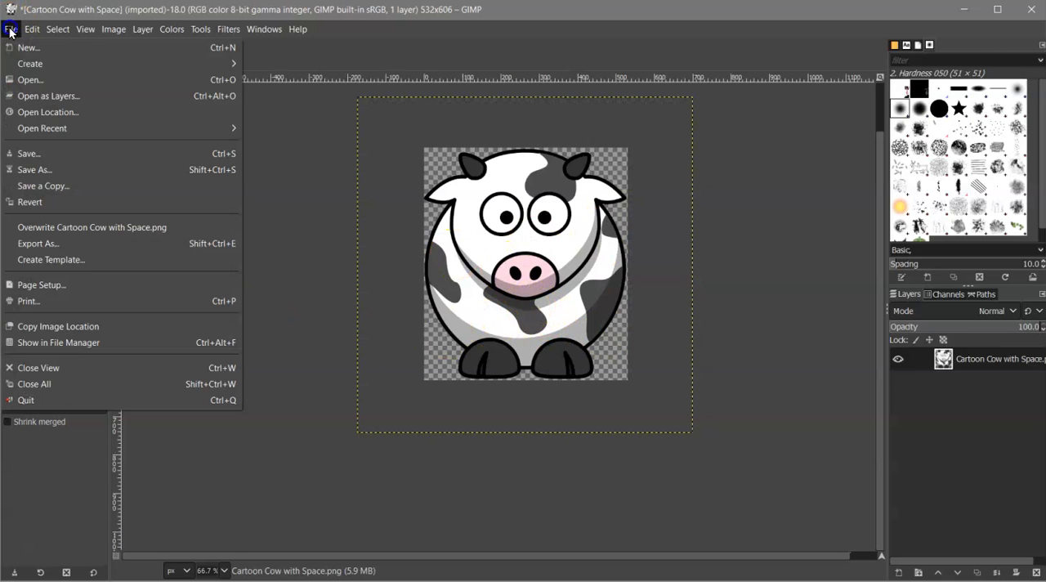
{"action": "left_click", "coordinate": [38, 242]}
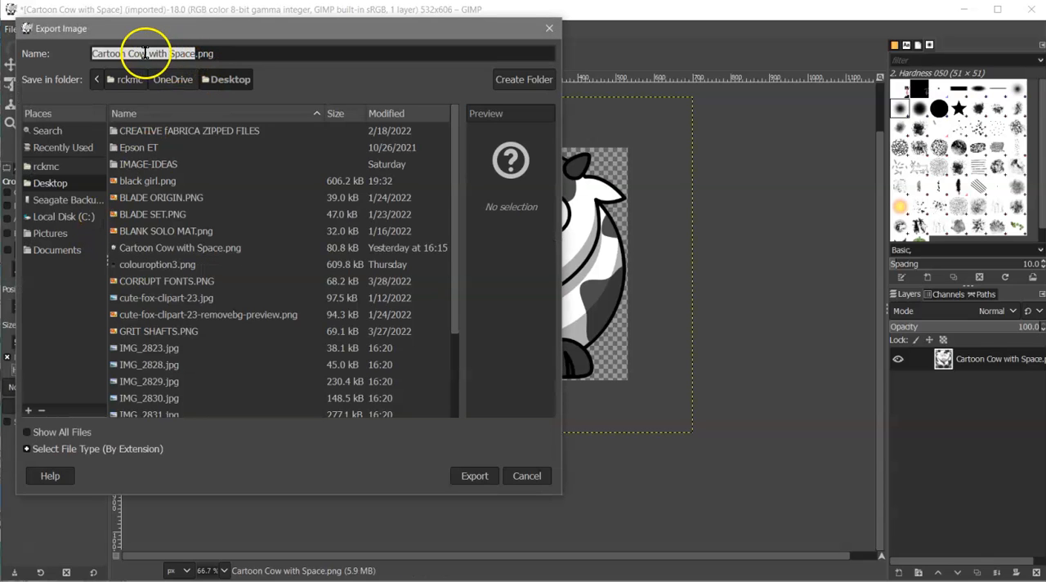
{"action": "left_click", "coordinate": [130, 52]}
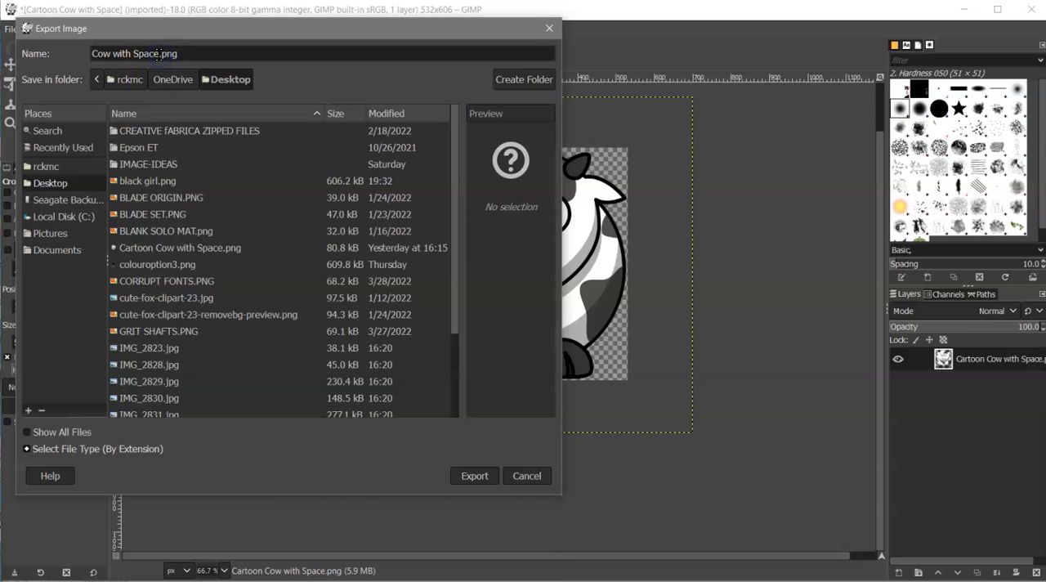
{"action": "double_click", "coordinate": [115, 52]}
{"action": "type", "text": "Cow"}
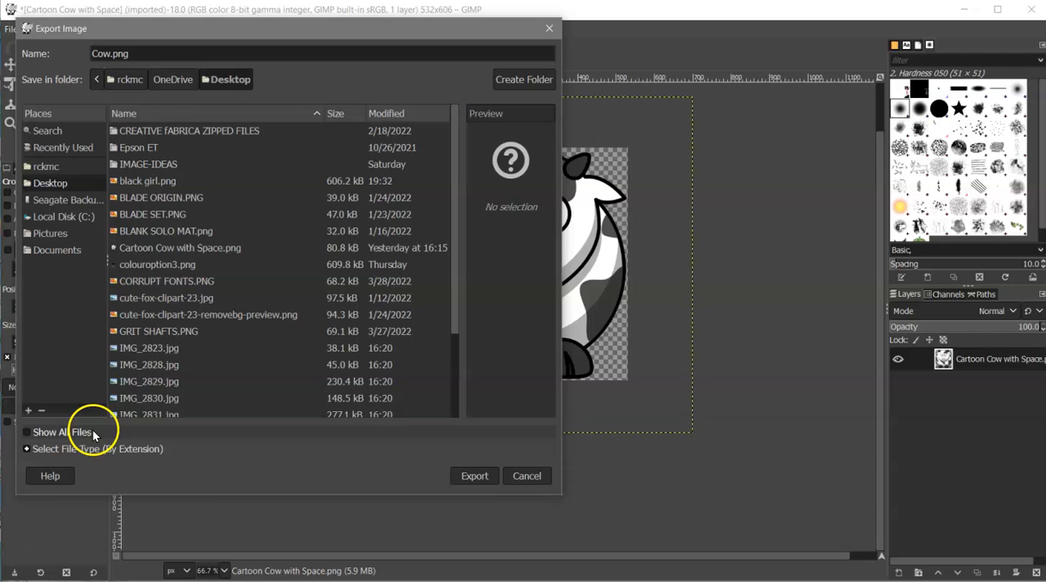
{"action": "mouse_move", "coordinate": [69, 448]}
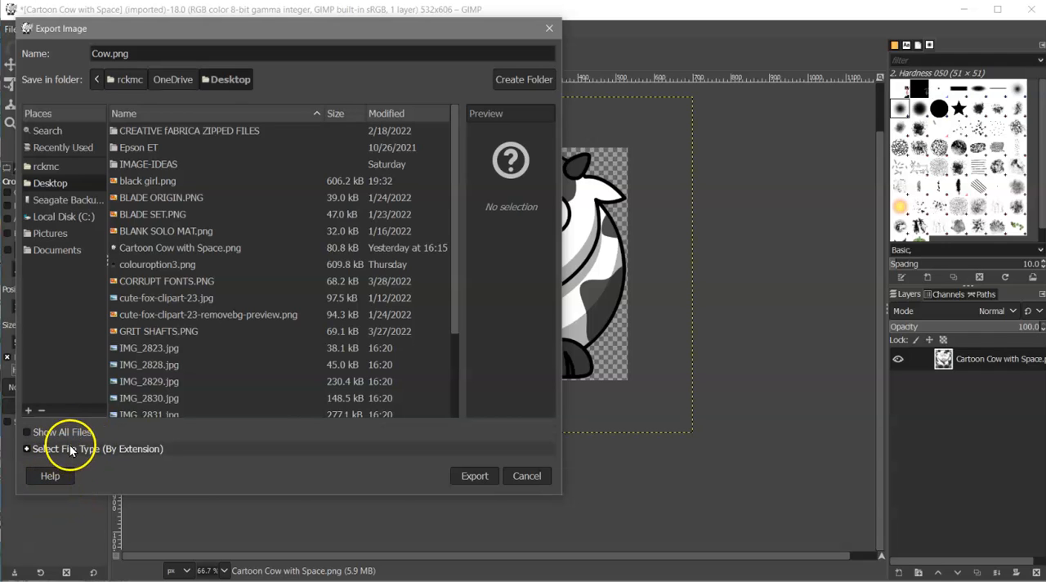
Choose PNG image as the file type and export Cow.png with default PNG settings.
{"action": "left_click", "coordinate": [97, 447]}
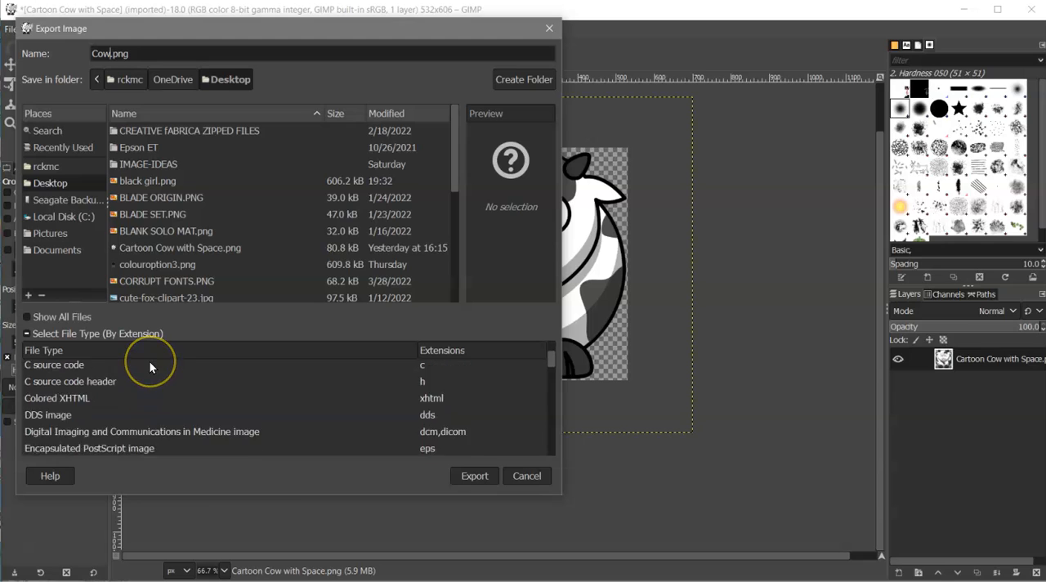
{"action": "scroll", "scroll_direction": "down", "scroll_amount": 3}
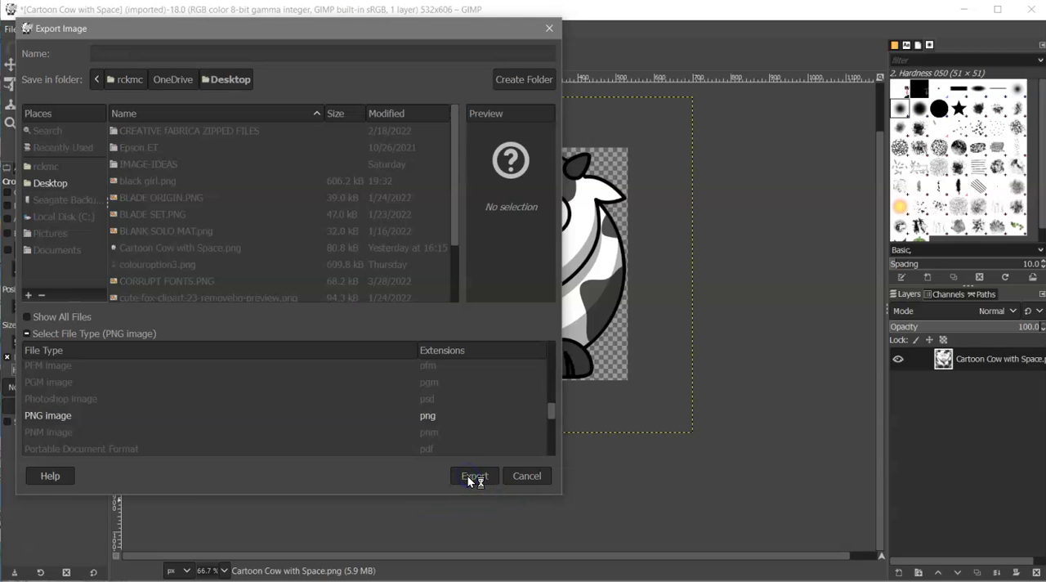
{"action": "left_click", "coordinate": [474, 475]}
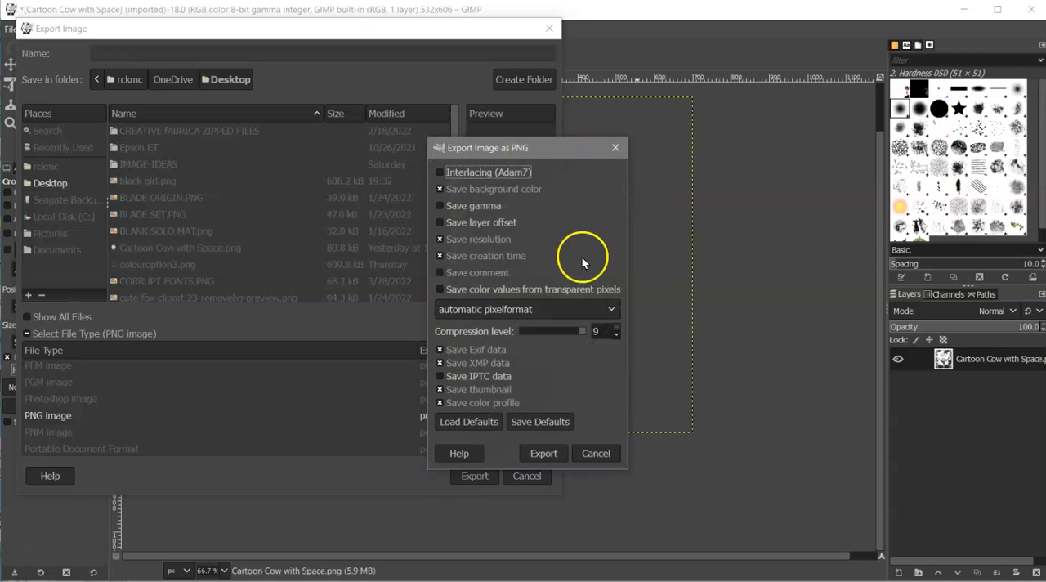
{"action": "left_click", "coordinate": [542, 453]}
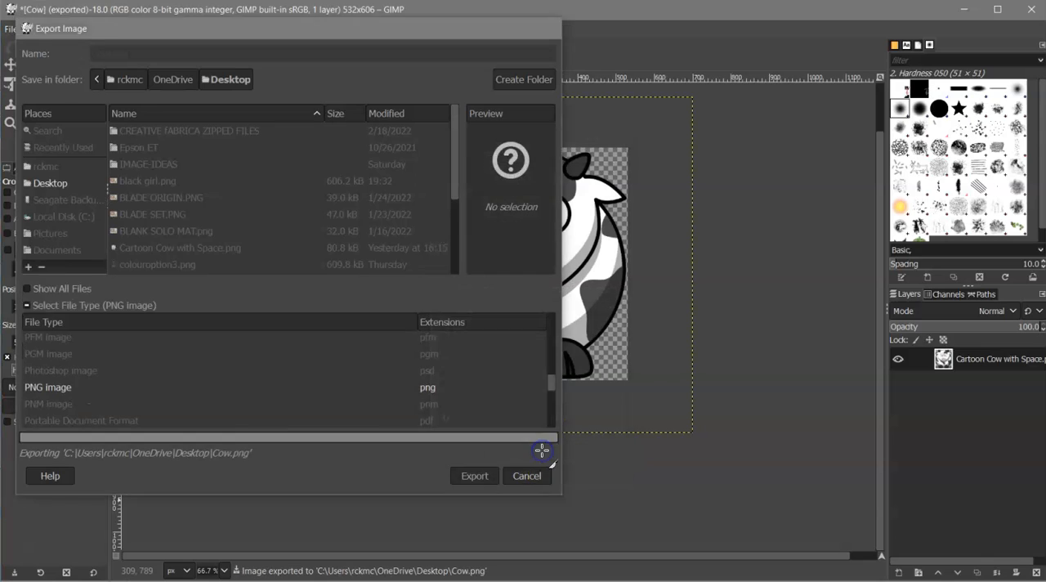
{"action": "left_click", "coordinate": [474, 475]}
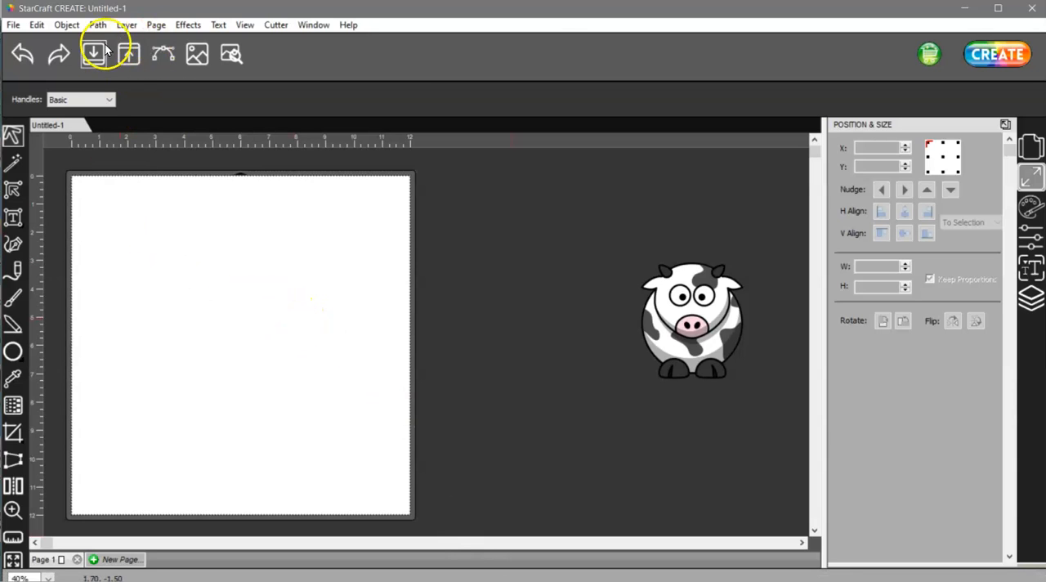
Import Cow.png from the Desktop into the StarCraft CREATE design and enter 6 for its width.
{"action": "left_click", "coordinate": [93, 54]}
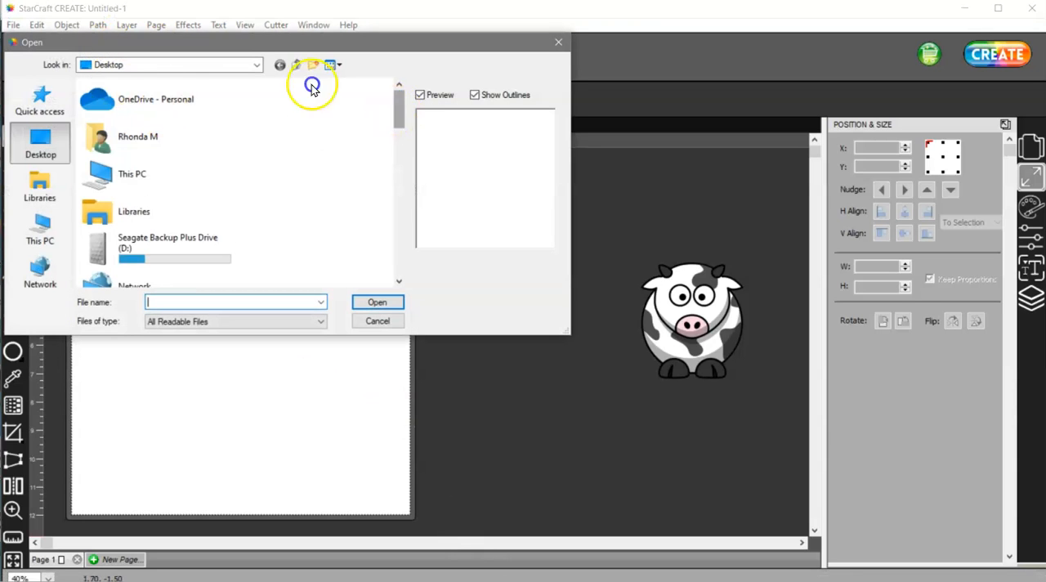
{"action": "scroll", "scroll_direction": "down", "scroll_amount": 3}
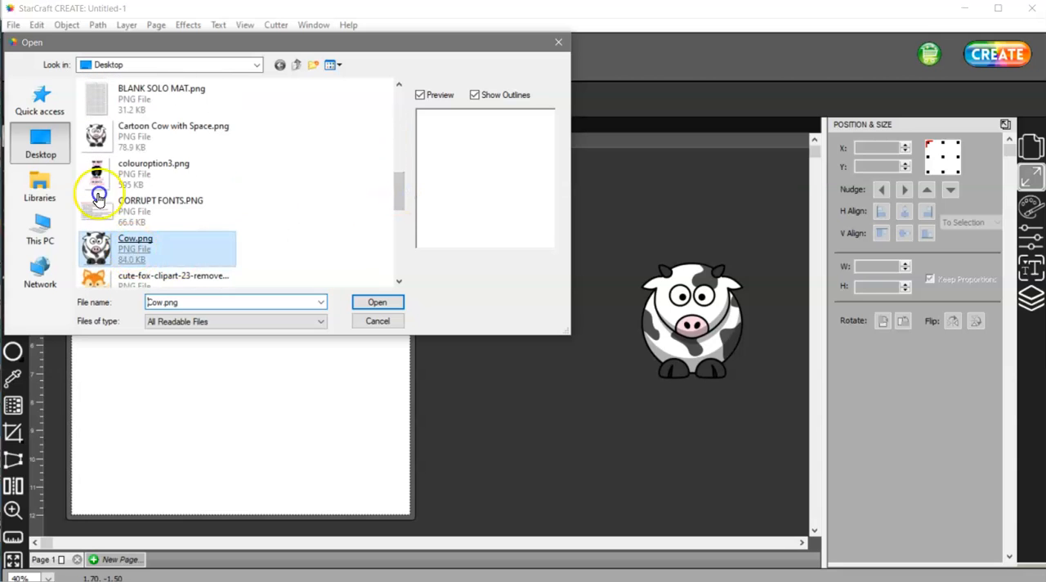
{"action": "left_click", "coordinate": [375, 301]}
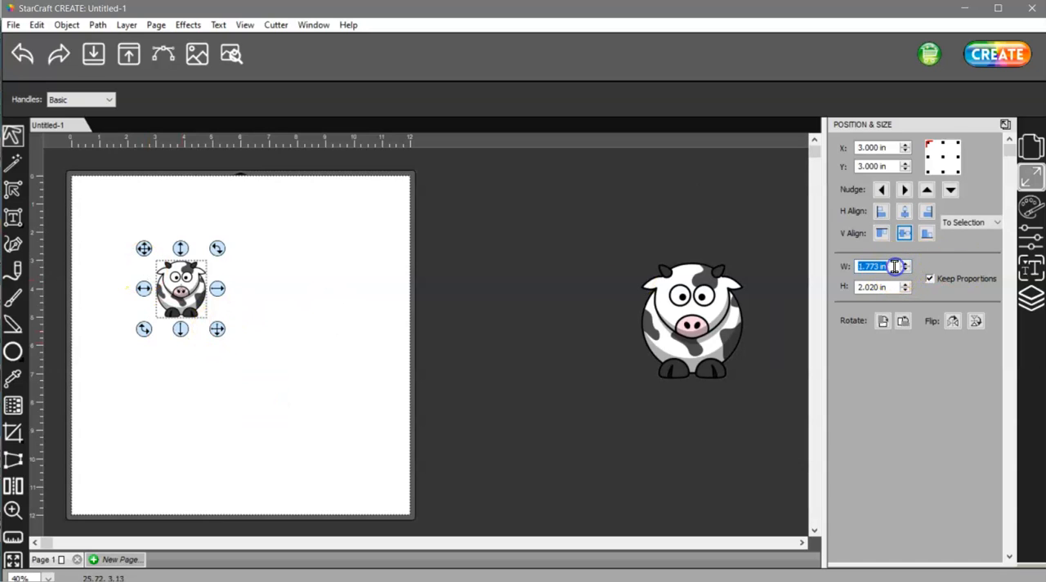
{"action": "type", "text": "6"}
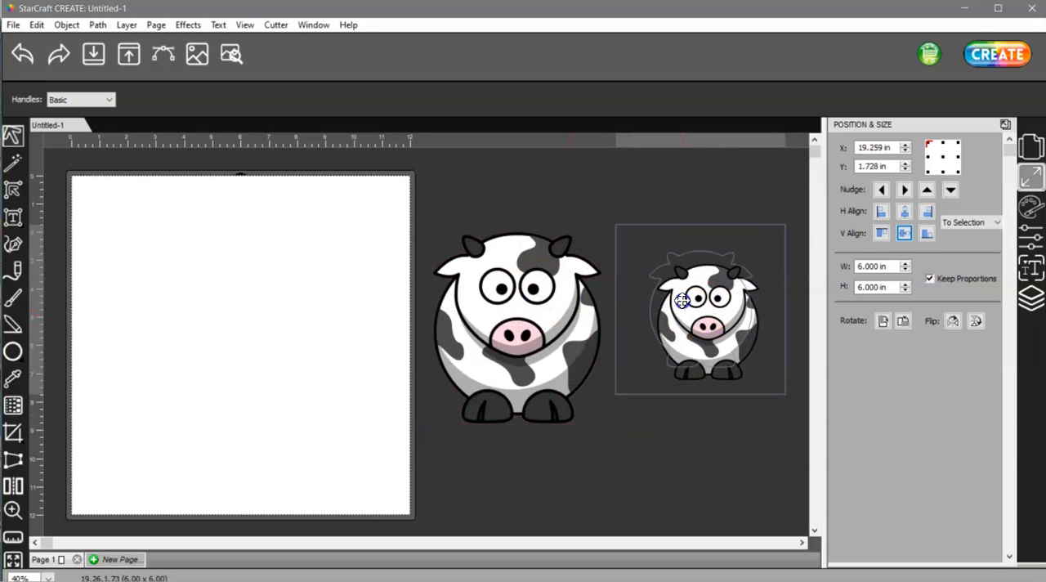
Drag the 6 by 6 inch cow image to a new position on the page.
{"action": "left_click_drag", "start_coordinate": [693, 301], "coordinate": [696, 313]}
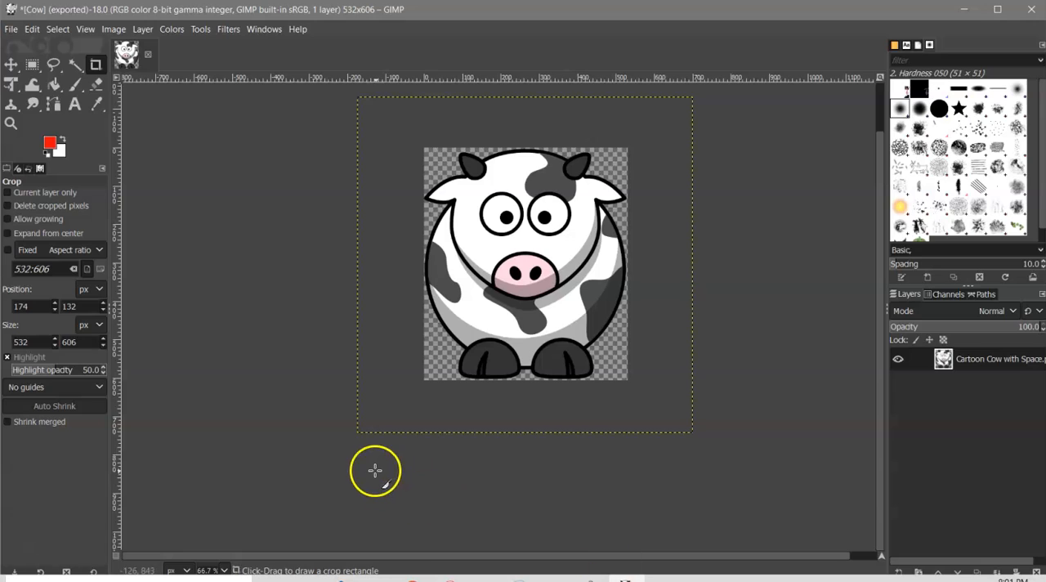
{"action": "mouse_move", "coordinate": [559, 339]}
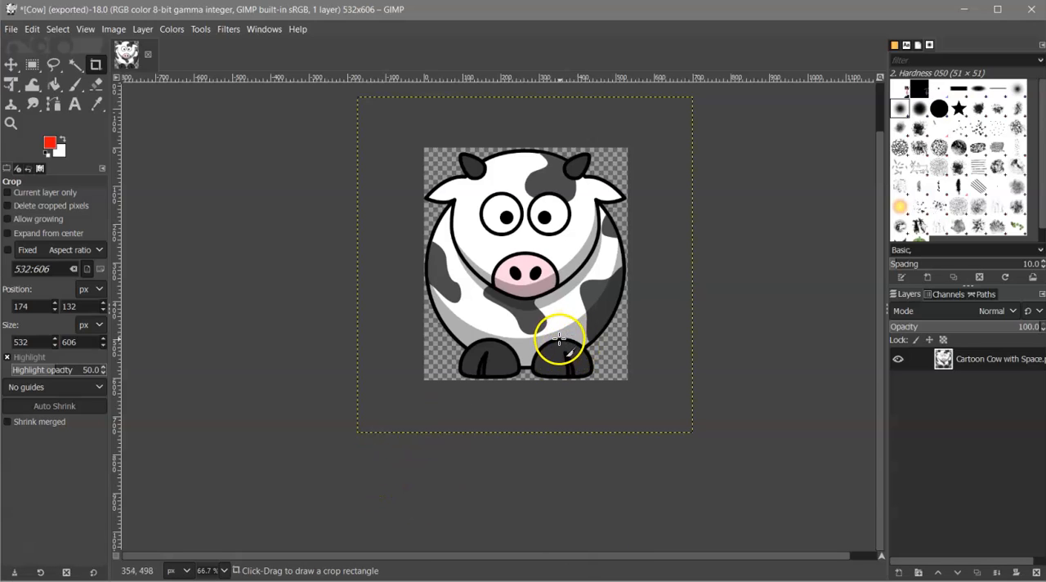
{"action": "mouse_move", "coordinate": [562, 338]}
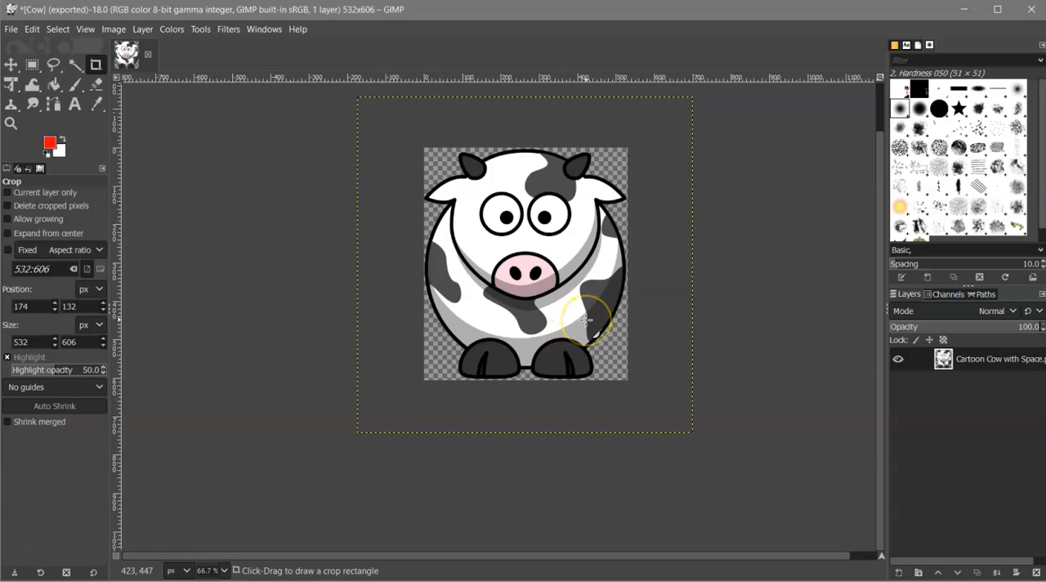
{"action": "mouse_move", "coordinate": [575, 337]}
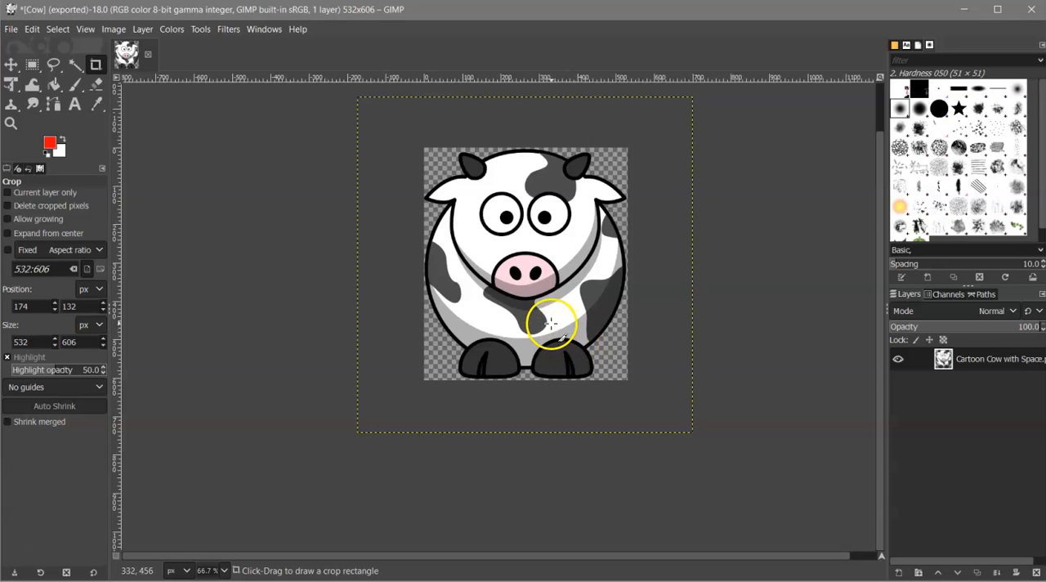
{"action": "mouse_move", "coordinate": [543, 325]}
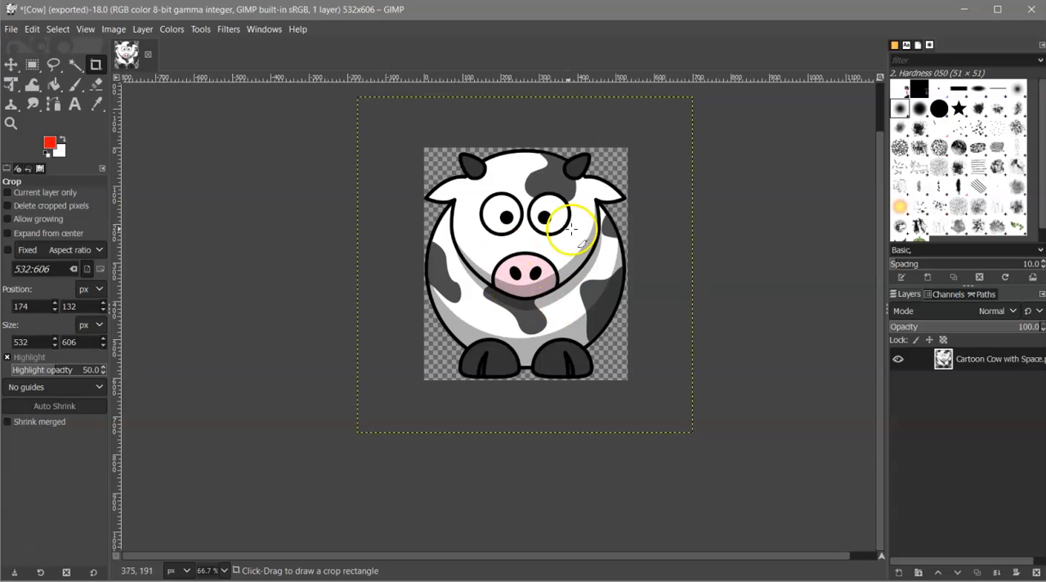
{"action": "mouse_move", "coordinate": [507, 265]}
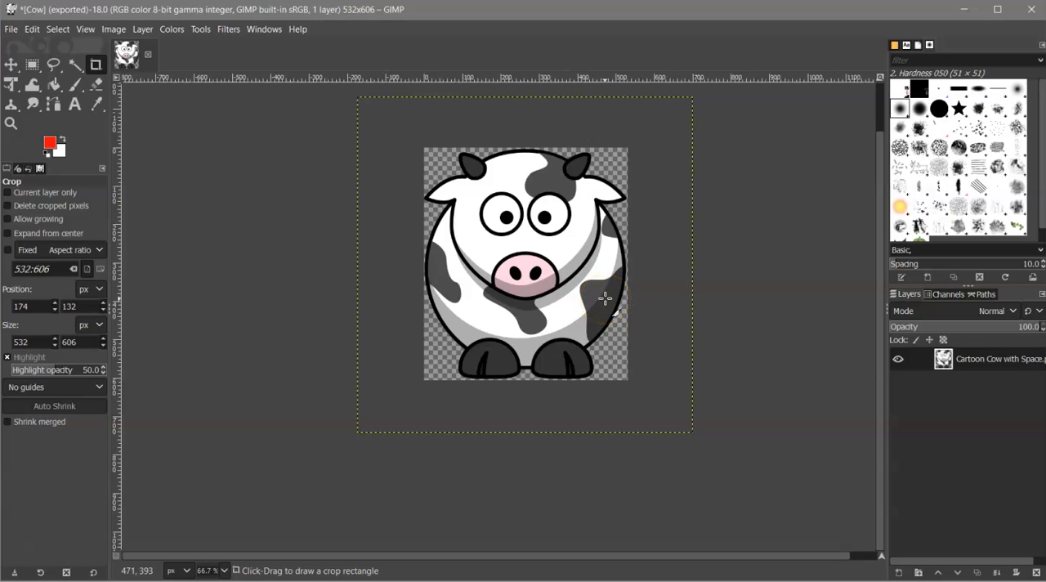
{"action": "mouse_move", "coordinate": [606, 298]}
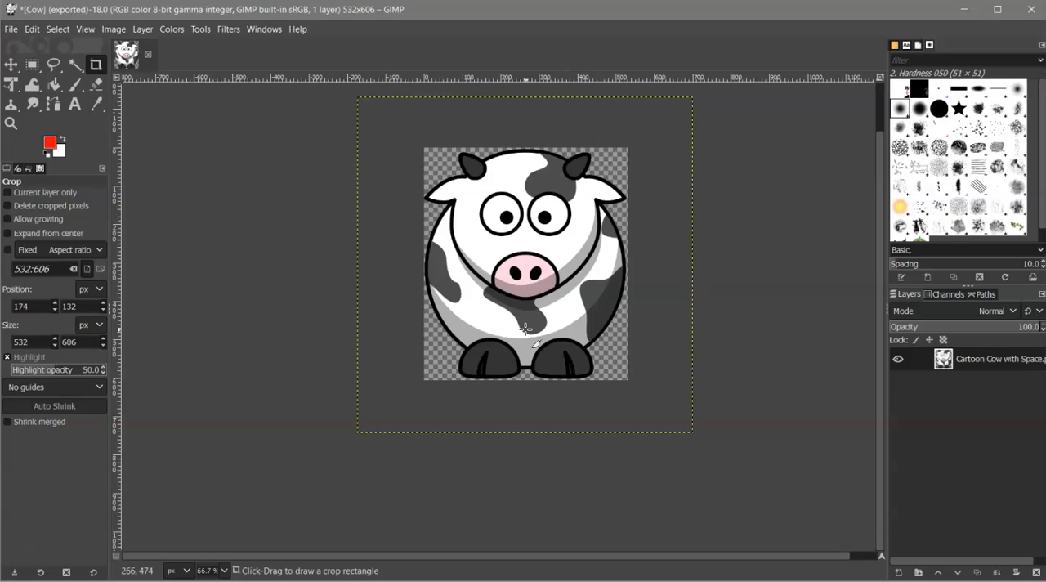
{"action": "mouse_move", "coordinate": [526, 330]}
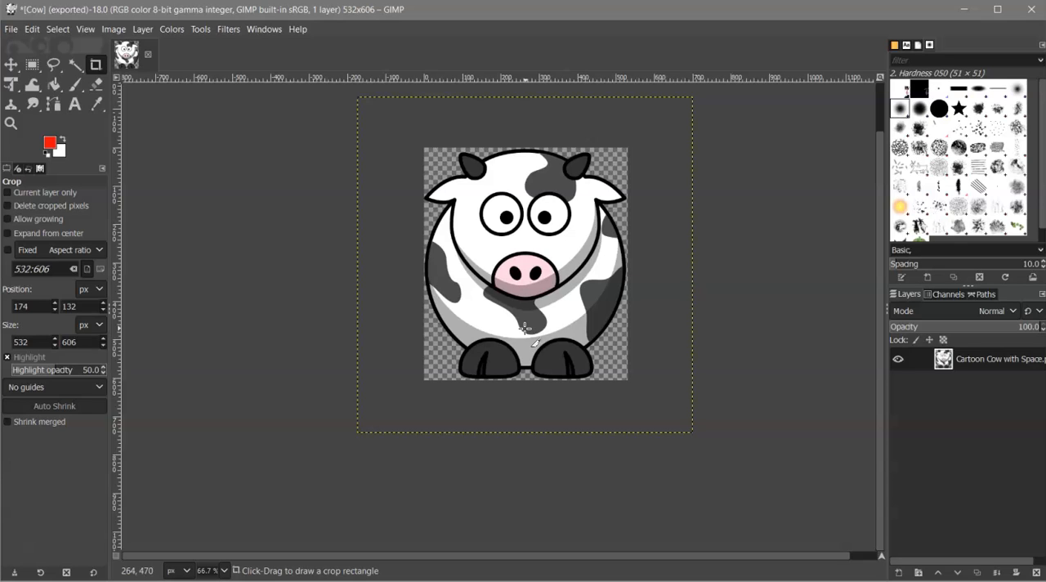
{"action": "mouse_move", "coordinate": [515, 325]}
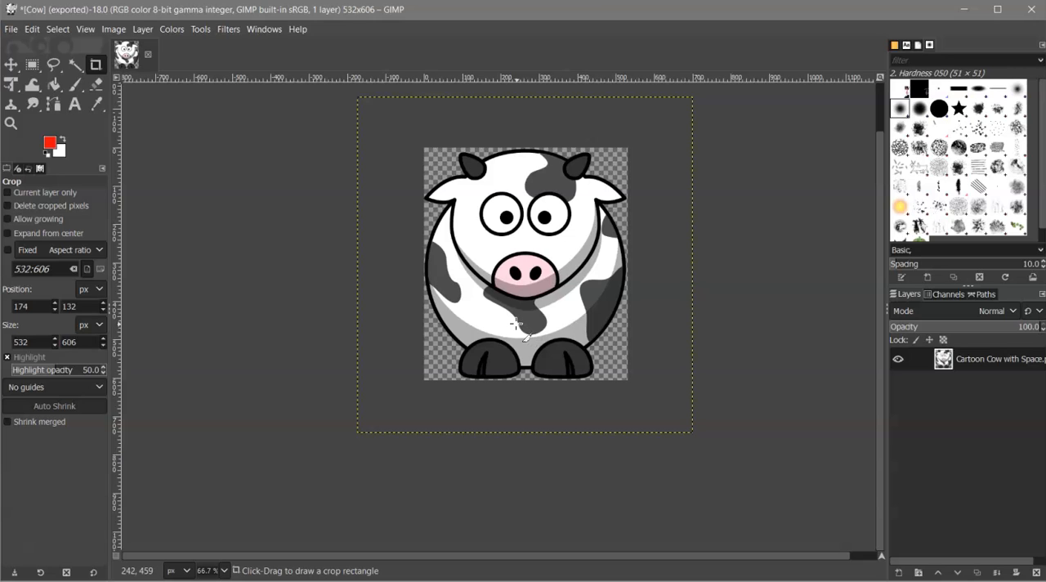